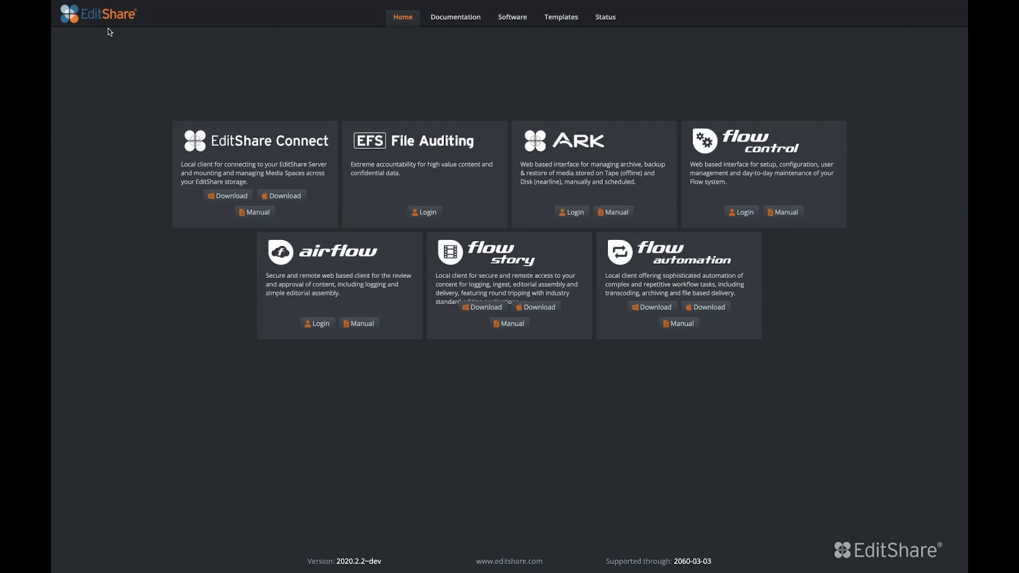
mouse_move(102, 33)
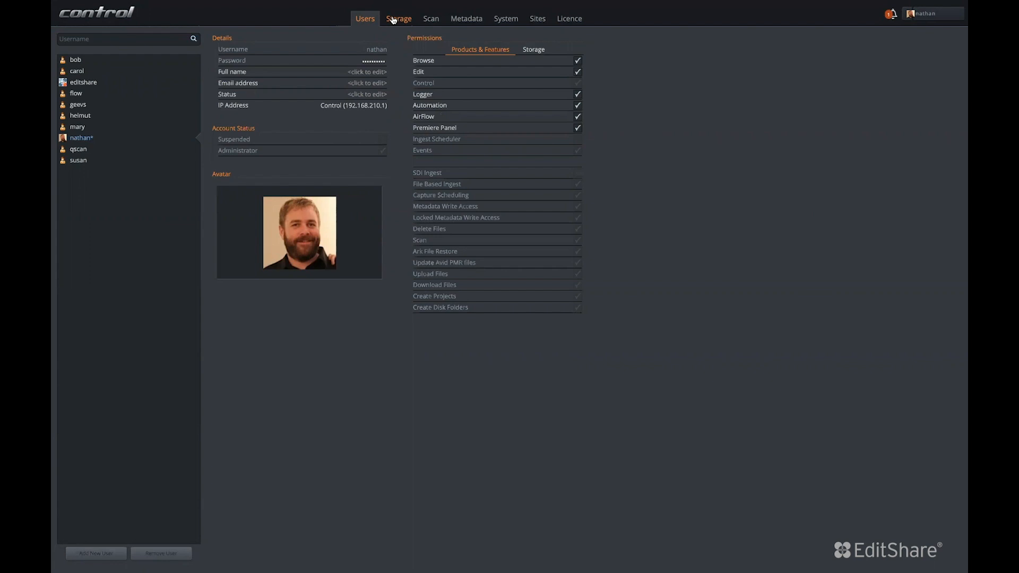
Review the storage spaces and begin adding a new one to see the available storage types.
click(398, 18)
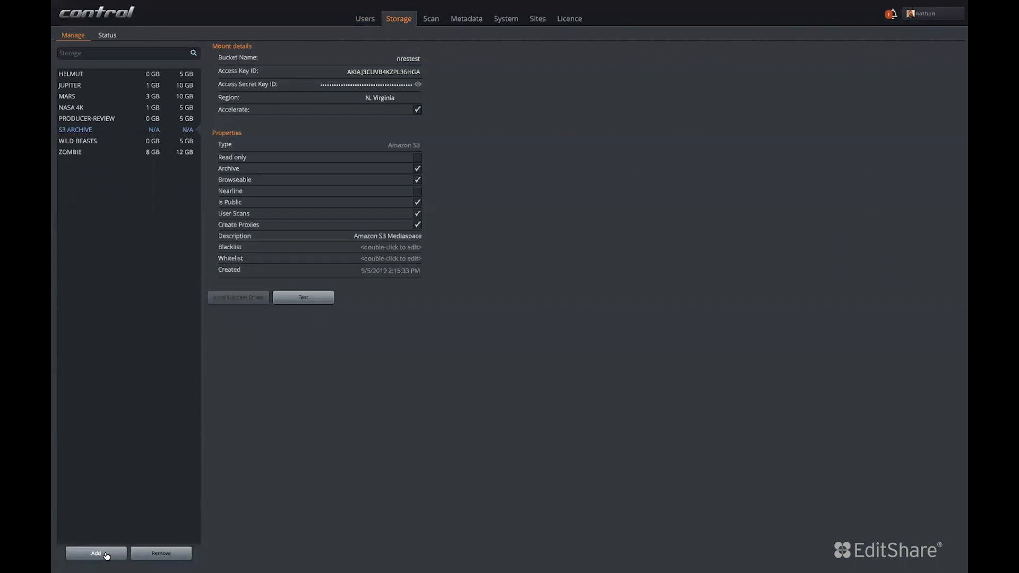
click(95, 553)
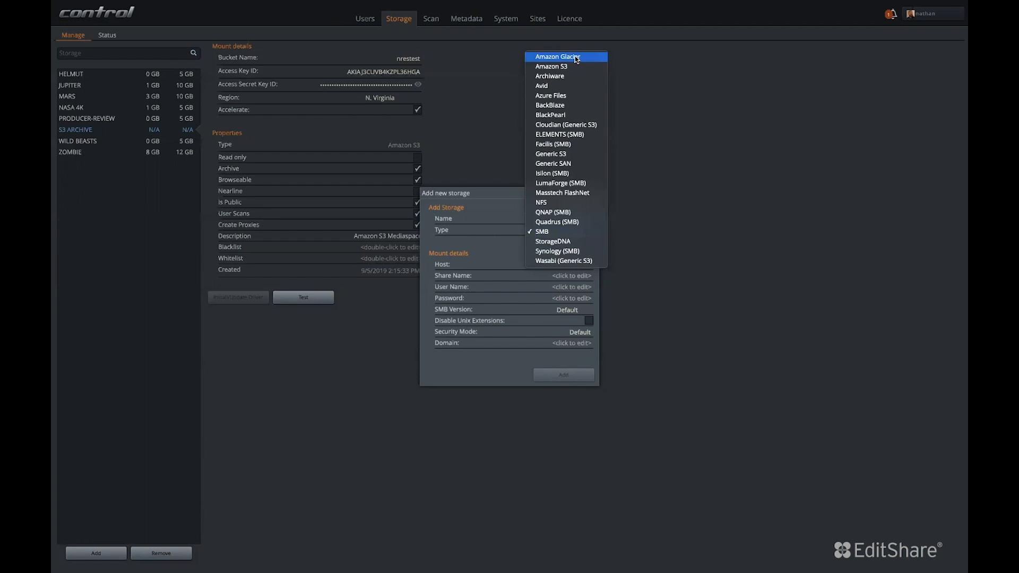
mouse_move(598, 47)
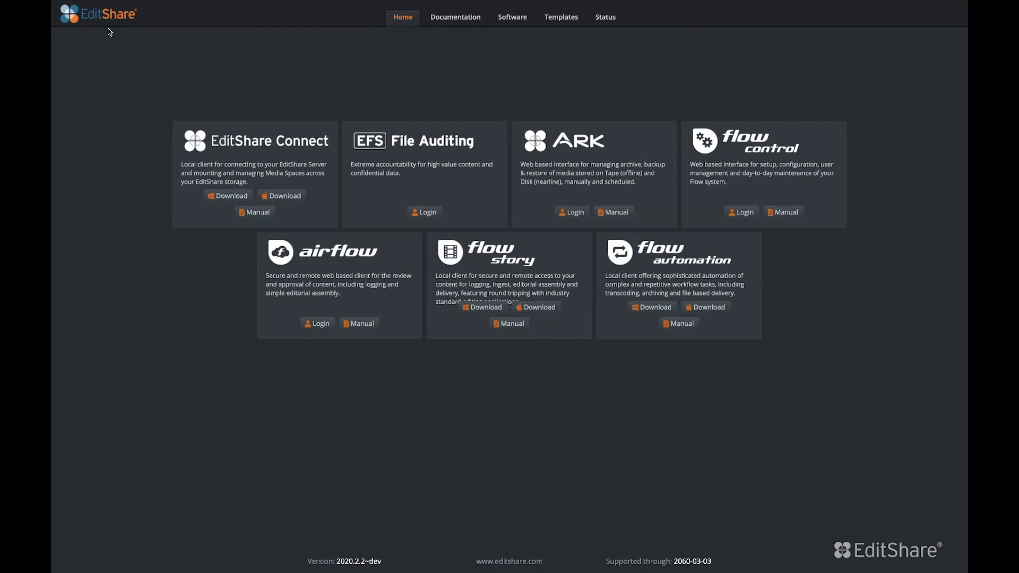
mouse_move(140, 72)
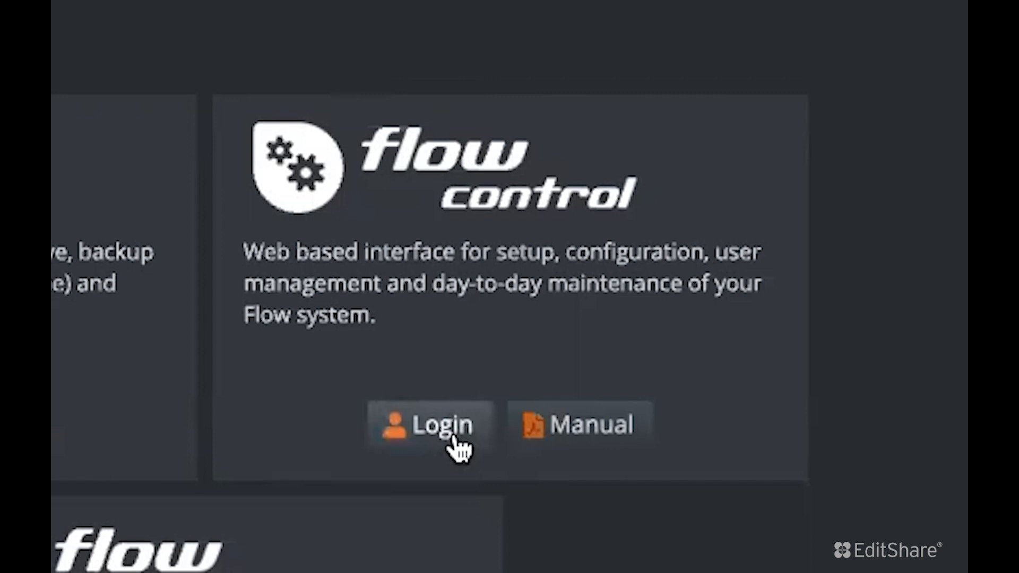
Log in to Flow Control, check storage status and the Amazon S3 mount details, then return to the landing page.
click(427, 424)
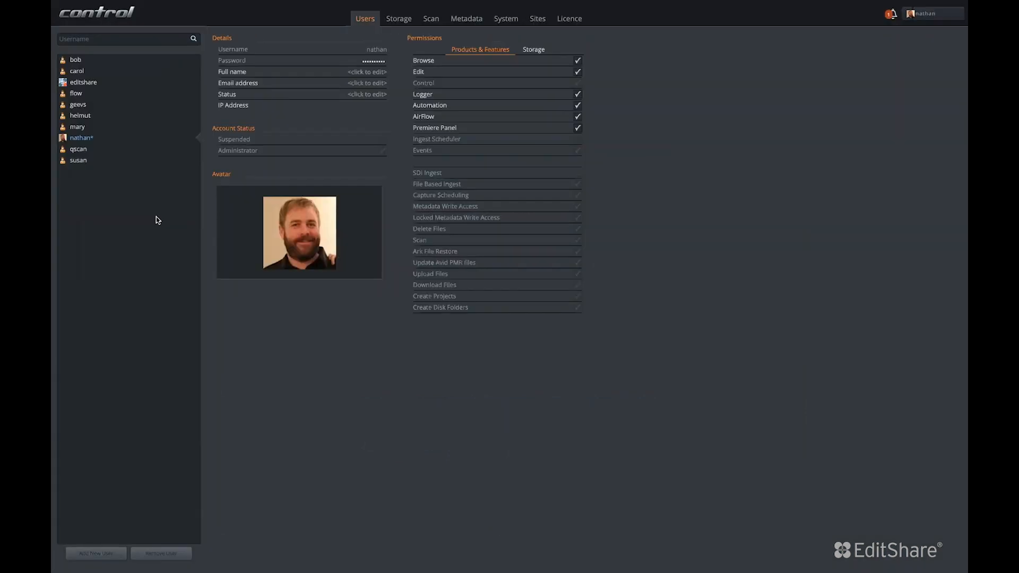
click(398, 18)
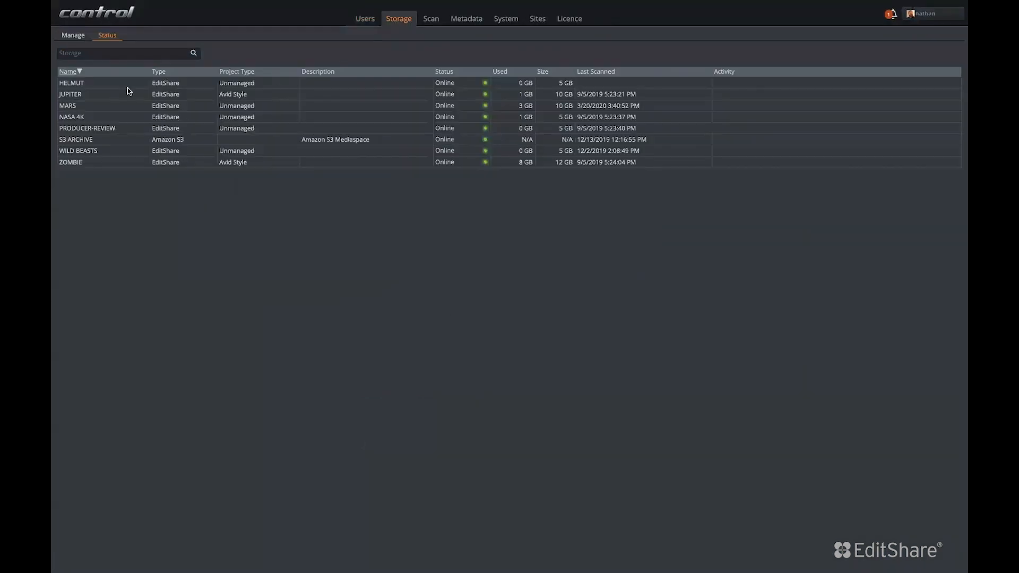
click(73, 34)
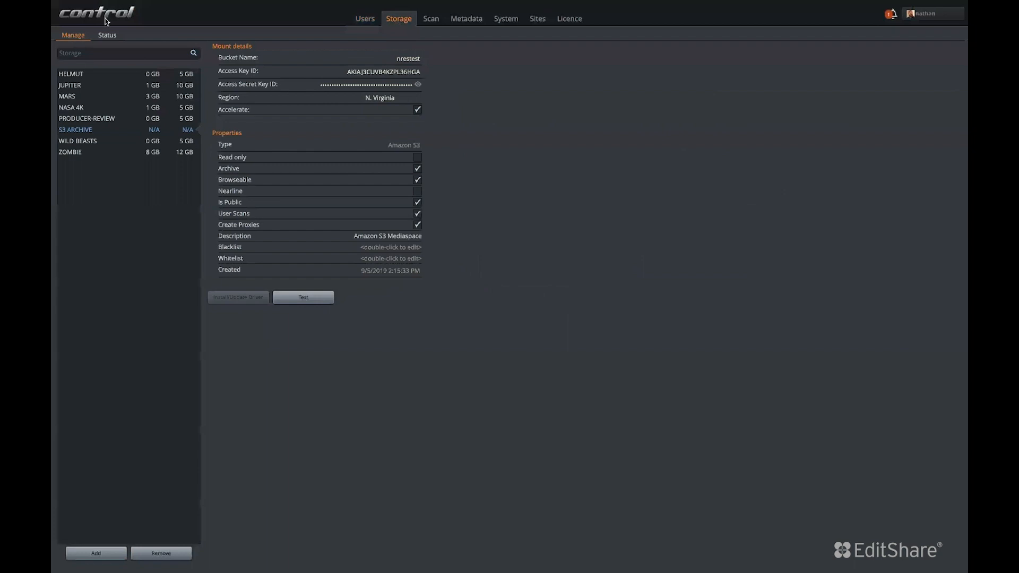
click(466, 18)
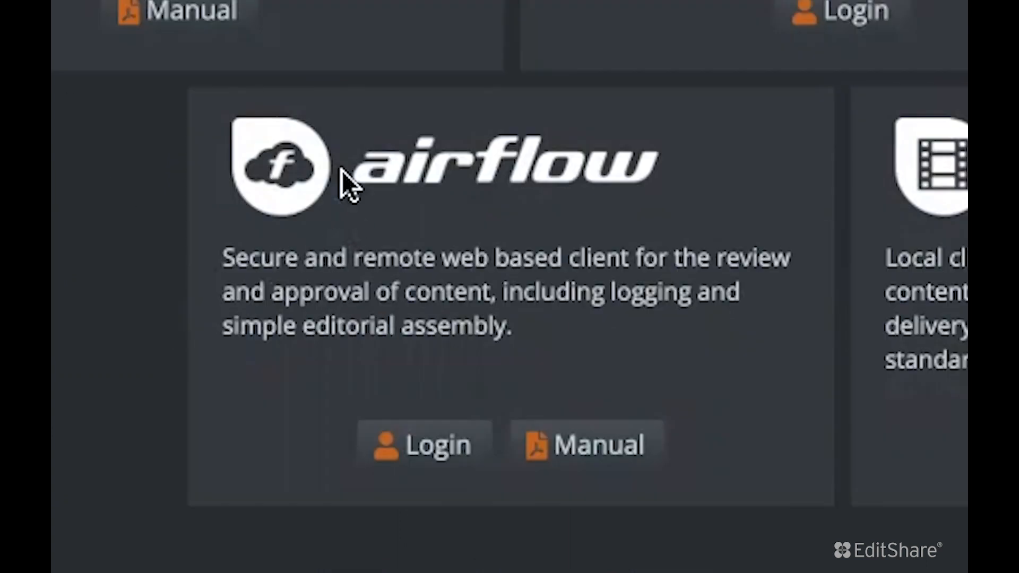
Log in to Airflow, open the AIRFLOW DEMO project and browse the PRO proxy clips on MARS storage.
click(423, 445)
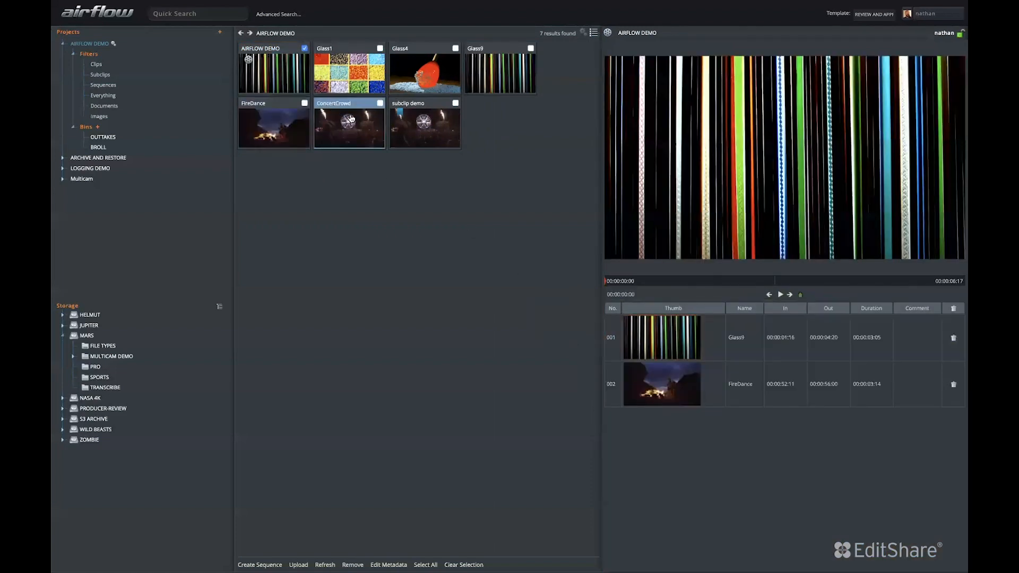
double_click(349, 123)
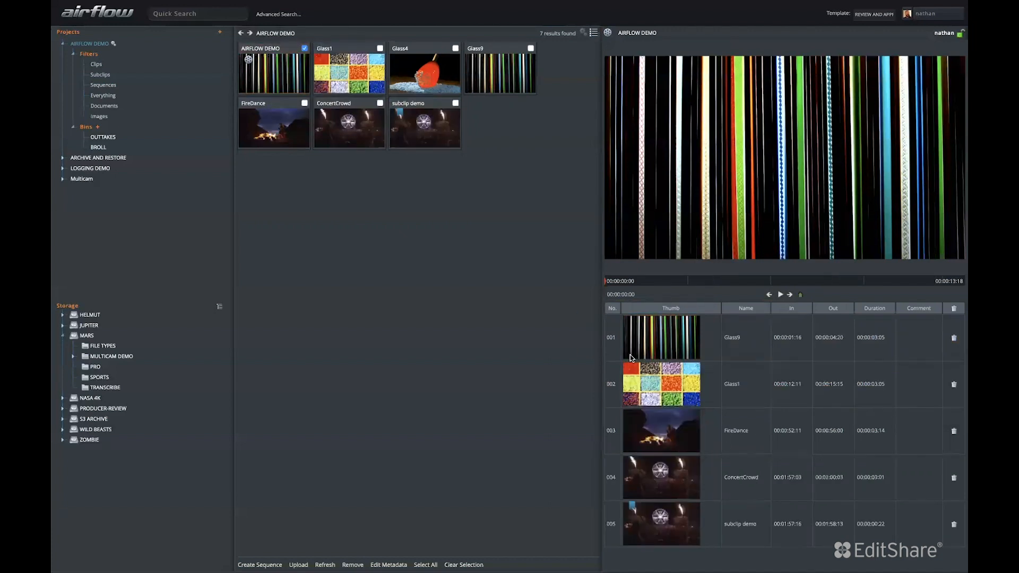
click(94, 366)
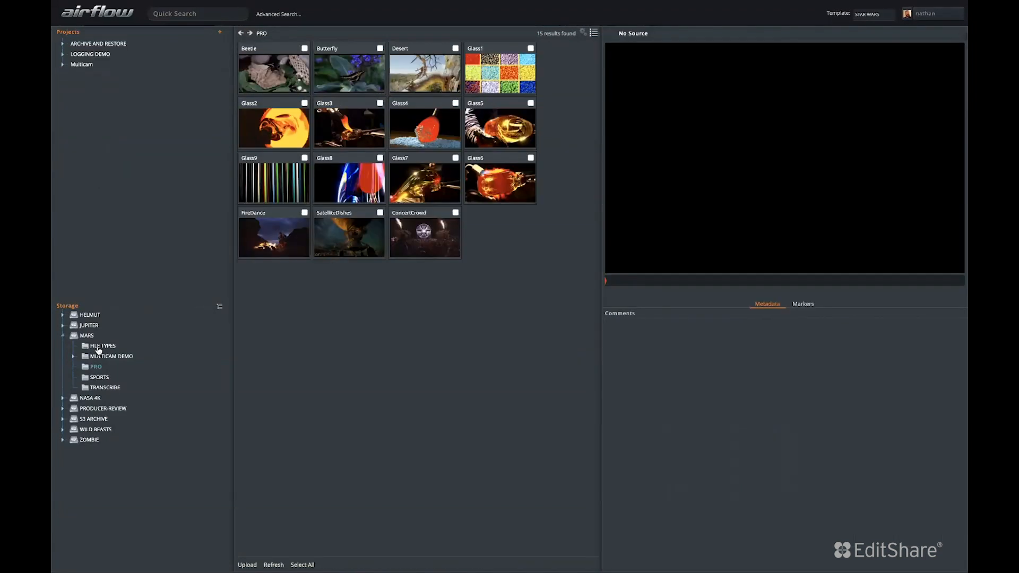
click(98, 429)
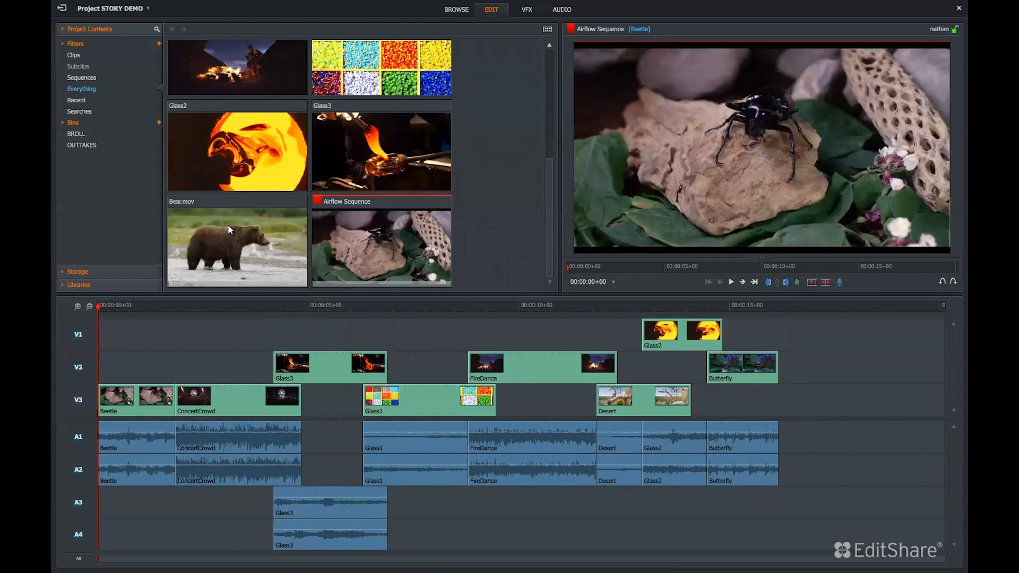
Tour the VFX and Audio views of the sequence, view its publish options, then list Flow Automation's task types.
click(526, 10)
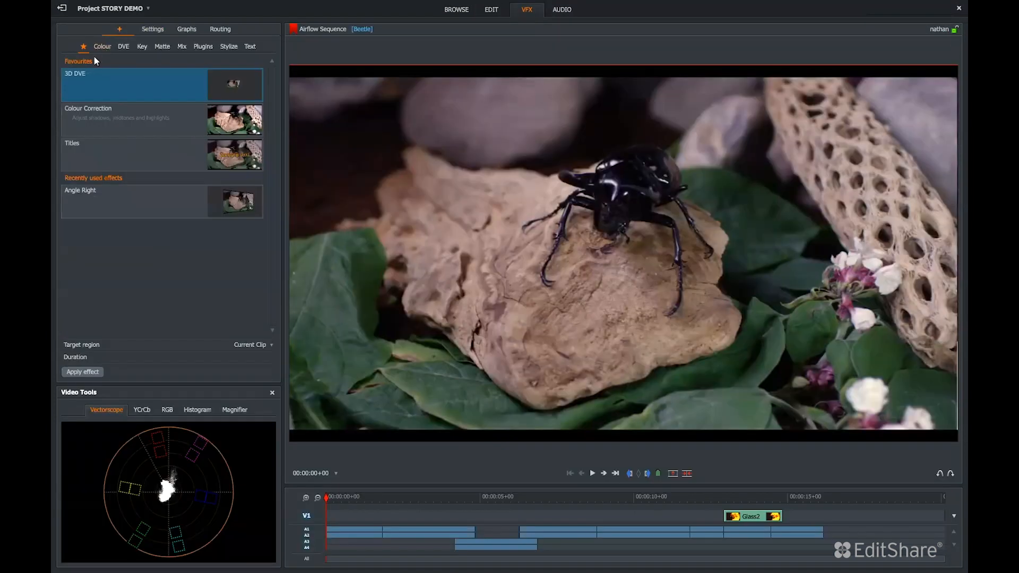
click(561, 10)
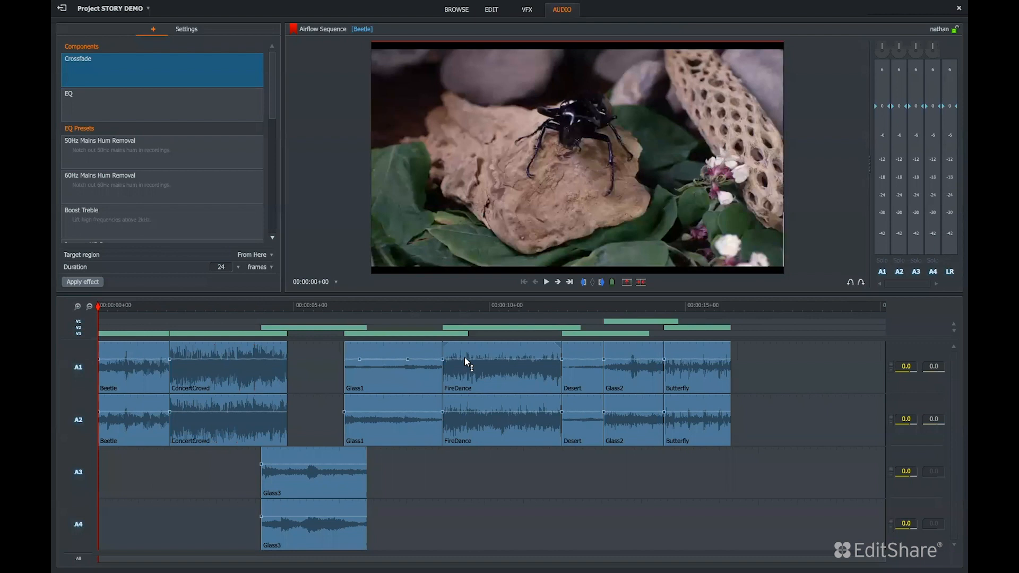
click(492, 9)
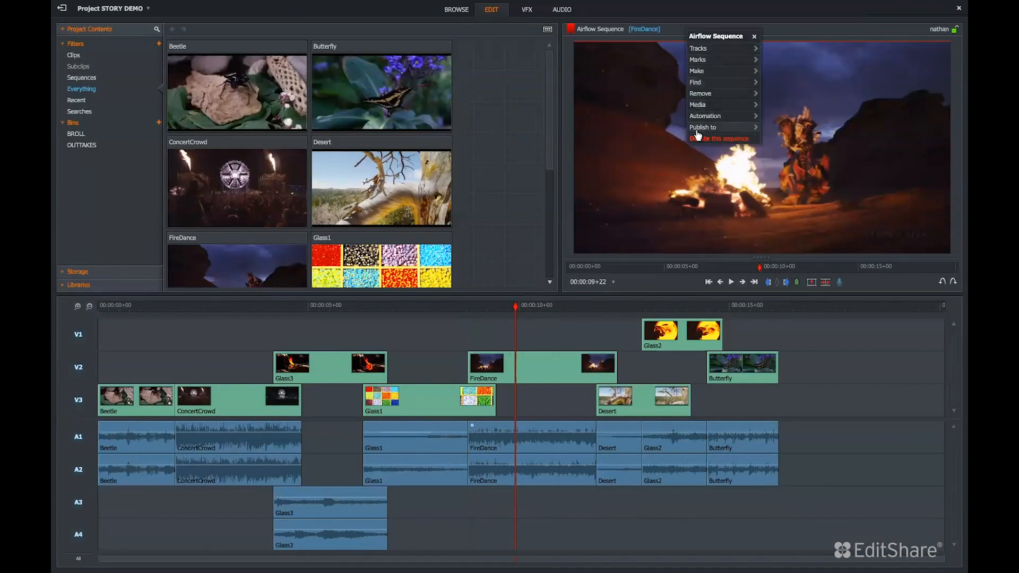
click(457, 10)
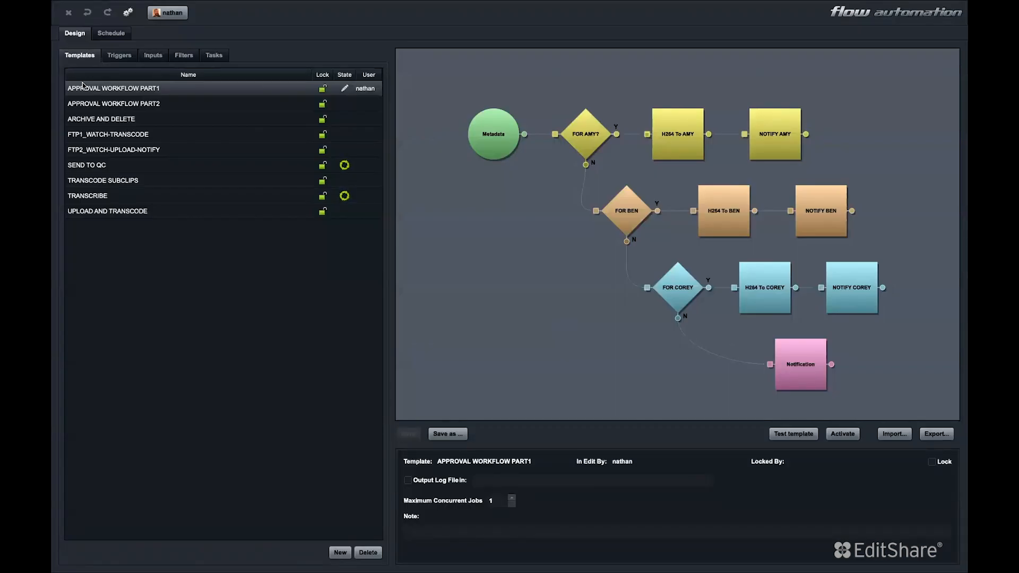
click(213, 54)
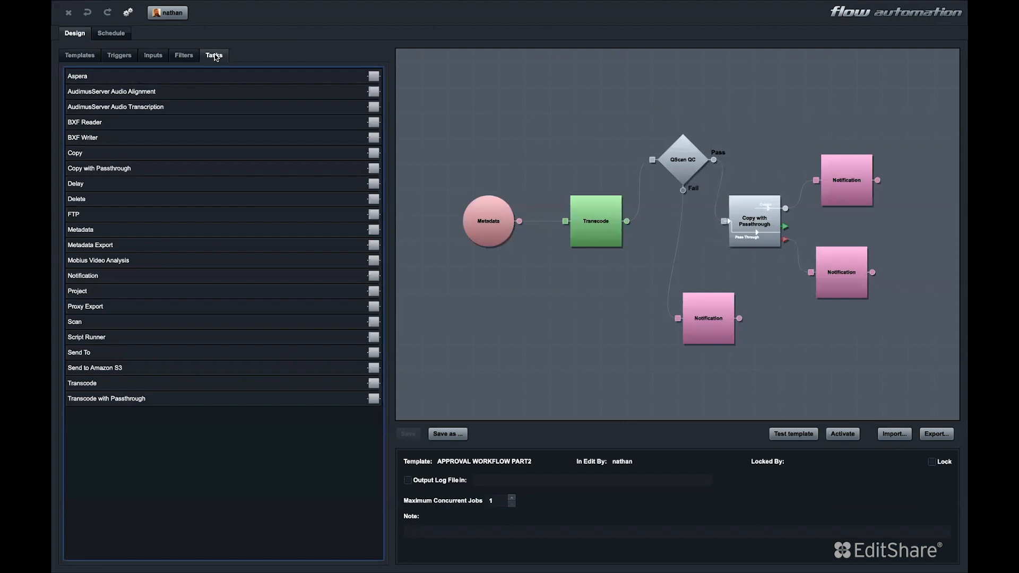